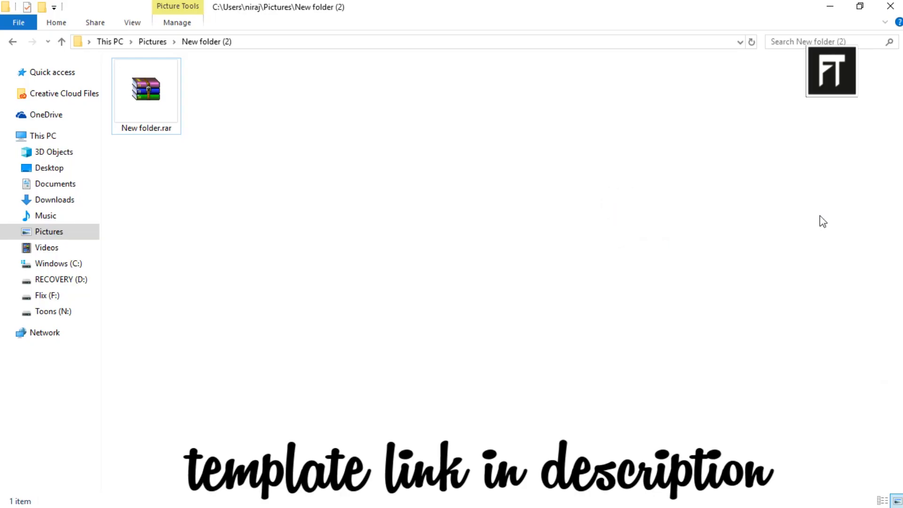
mouse_move(543, 276)
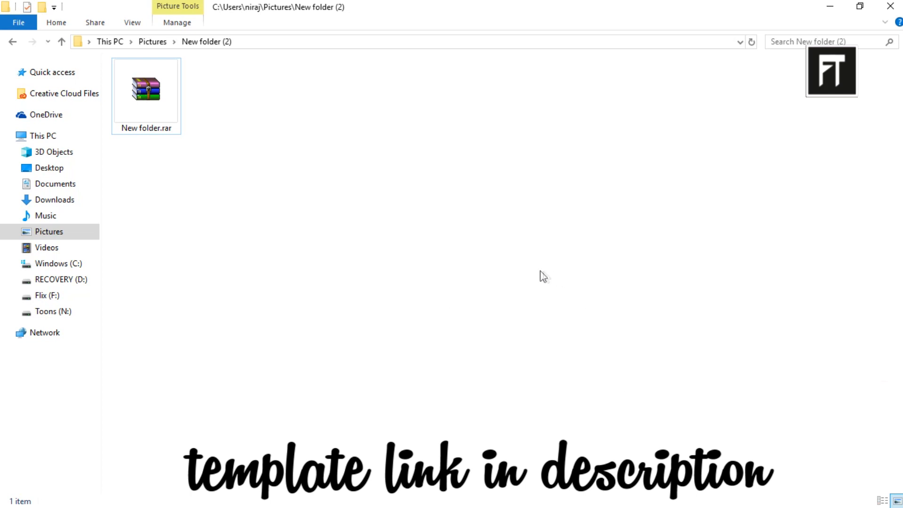
Extract New folder.rar into its own folder and enter the extracted New folder
left_click(146, 89)
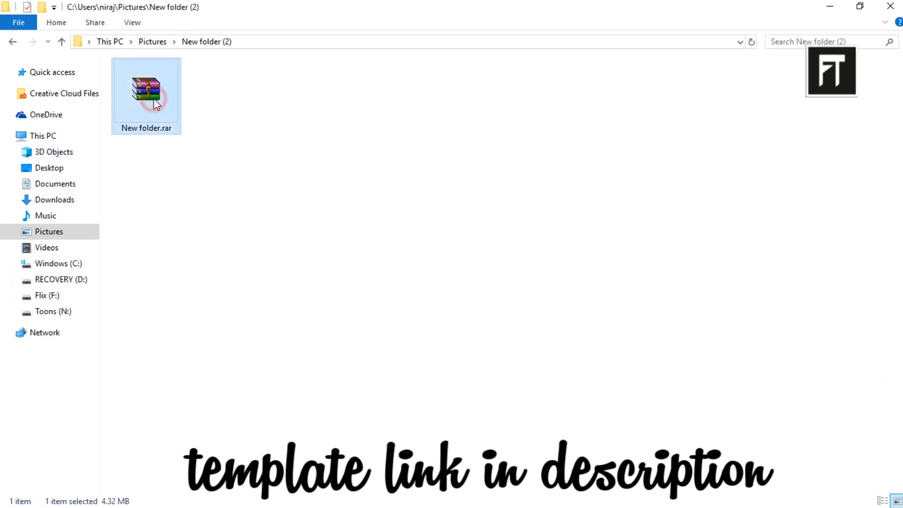
right_click(145, 92)
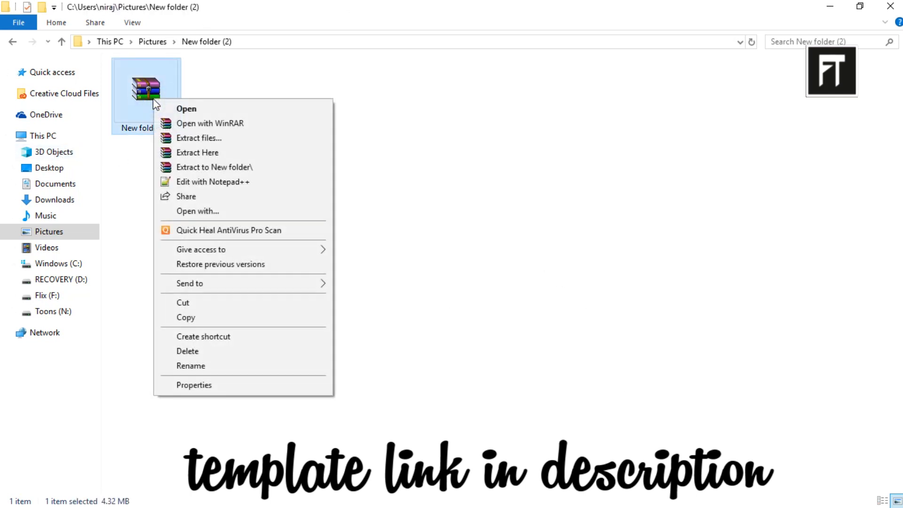
left_click(197, 152)
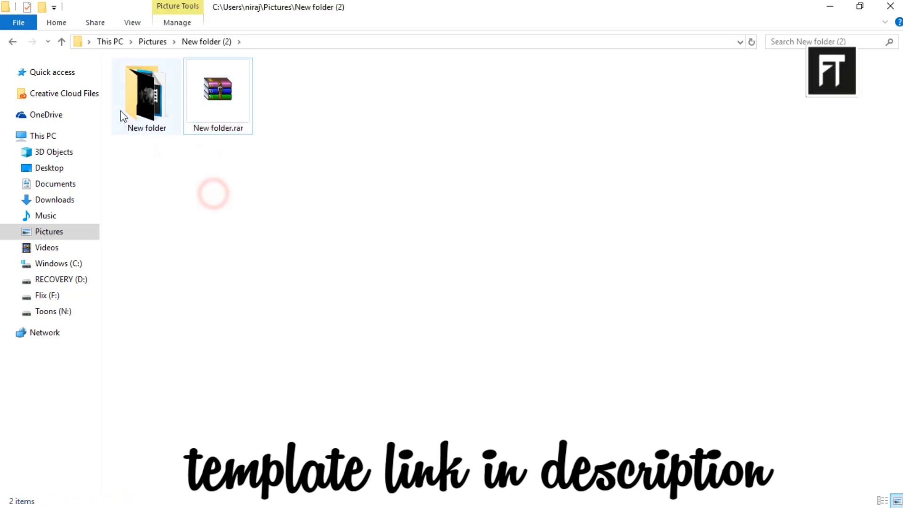
double_click(145, 92)
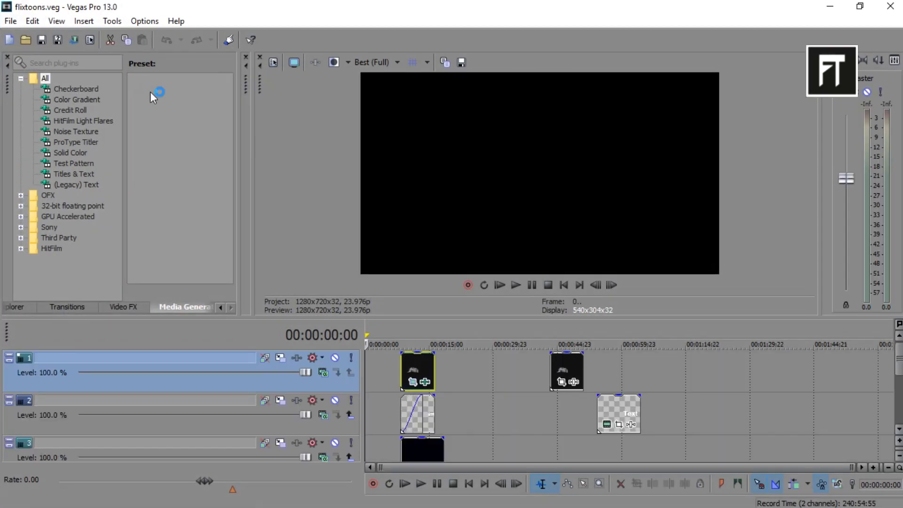
mouse_move(455, 421)
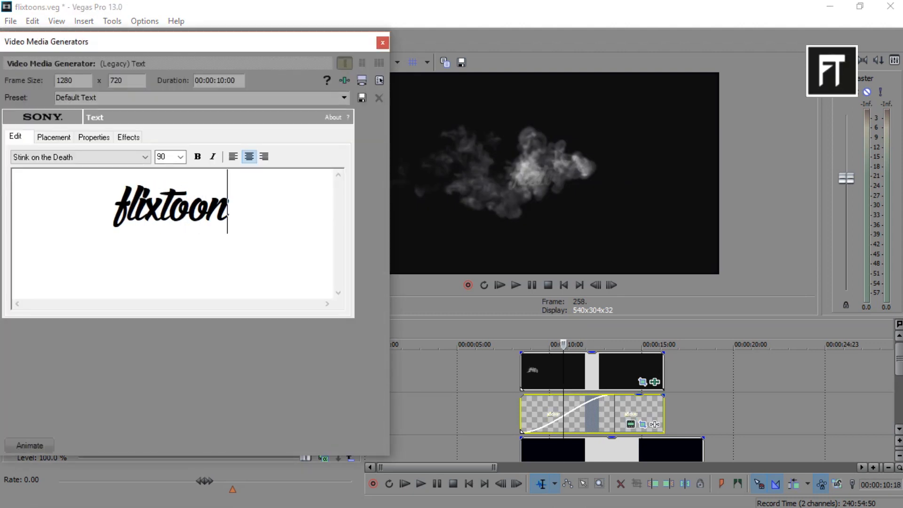
Finish the title text as flixtoons in the (Legacy) Text generator and close the editor
type("s")
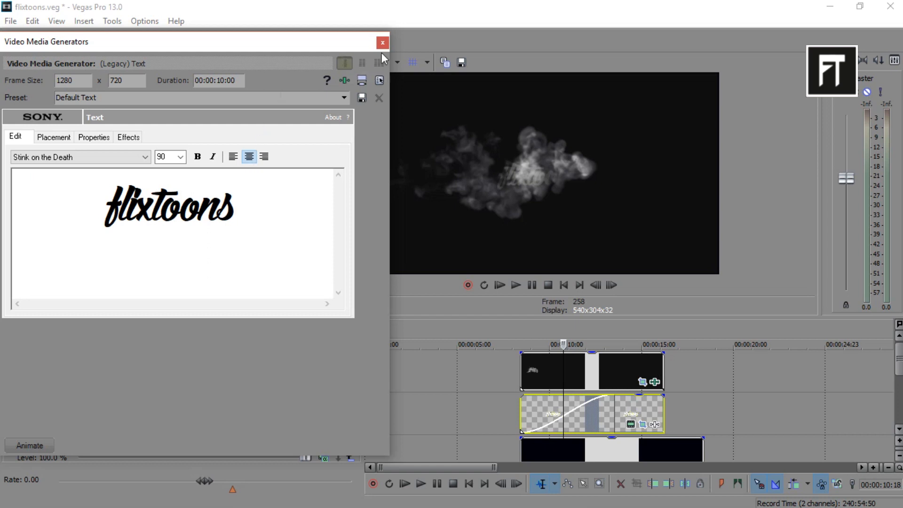
left_click(383, 42)
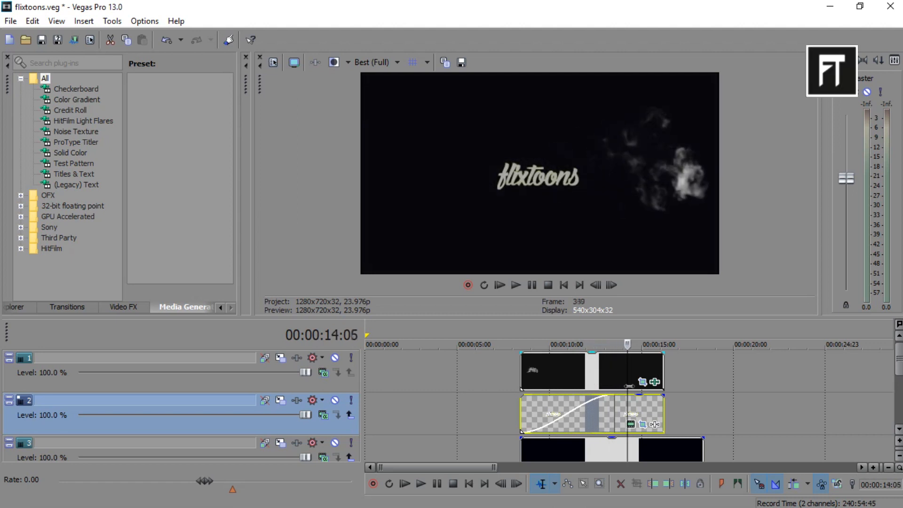
left_click(577, 345)
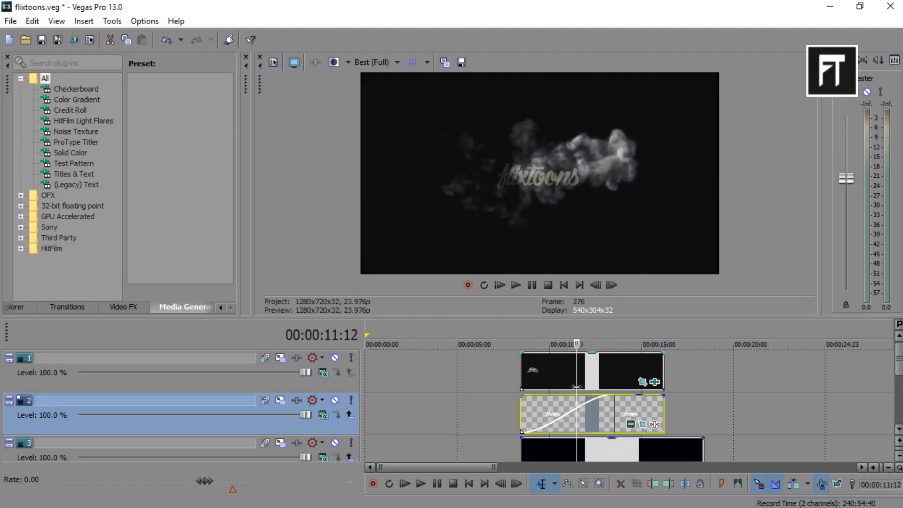
left_click(550, 344)
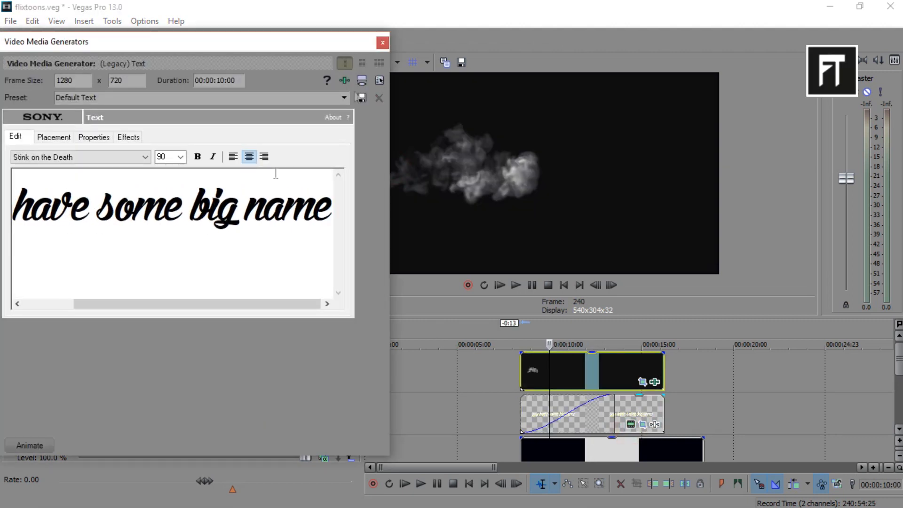
Confirm the new phrase ending in 'have some big name' by closing the text editor
left_click(383, 42)
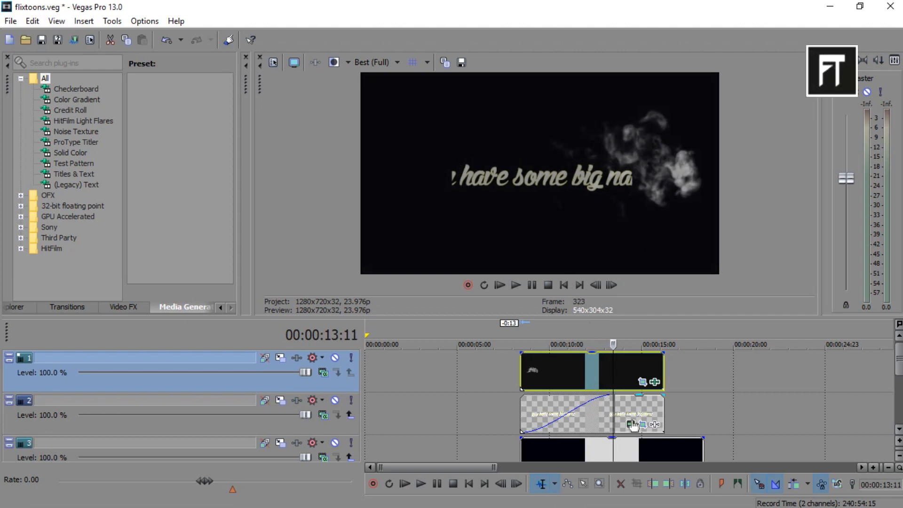
mouse_move(642, 425)
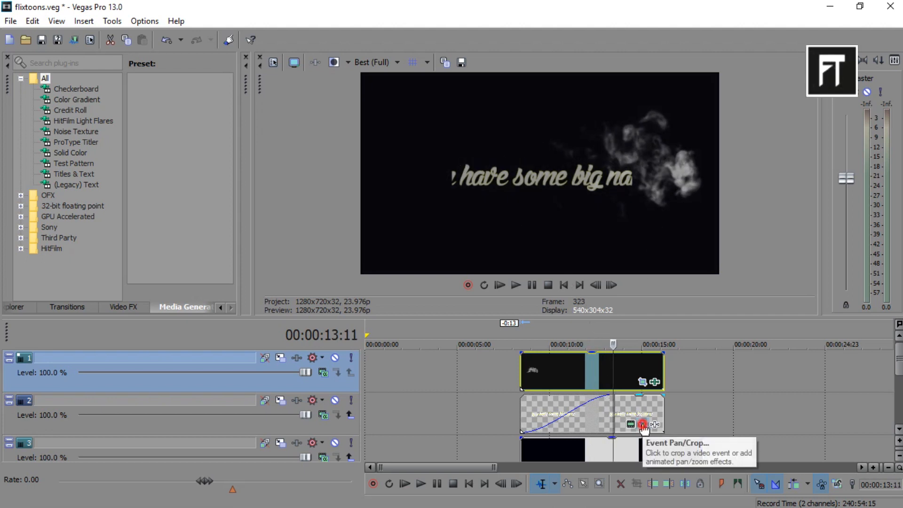
Widen the text event's Pan/Crop mask so 'you have some big name' fits fully in frame
left_click(642, 424)
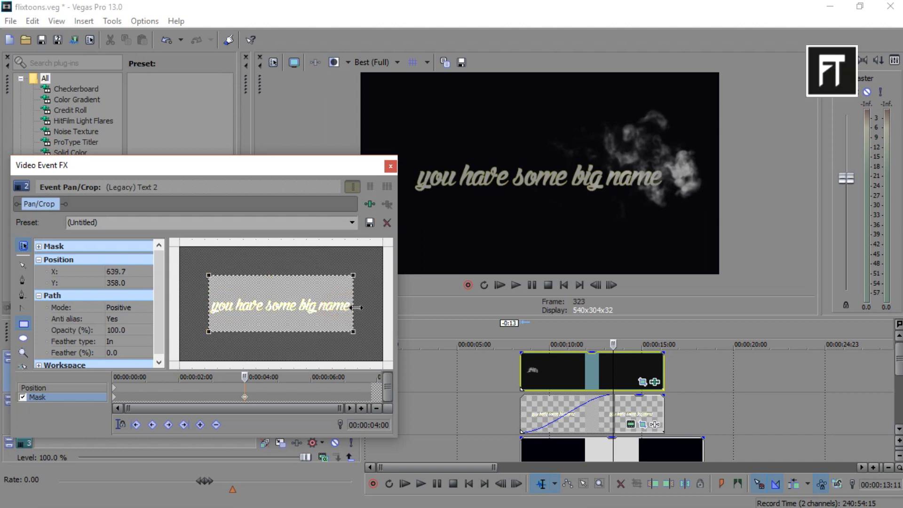
left_click(389, 165)
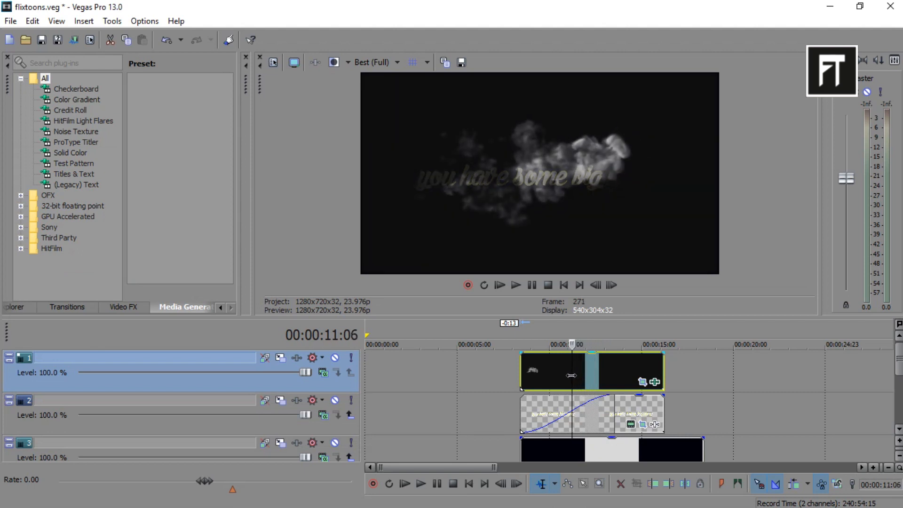
left_click(550, 345)
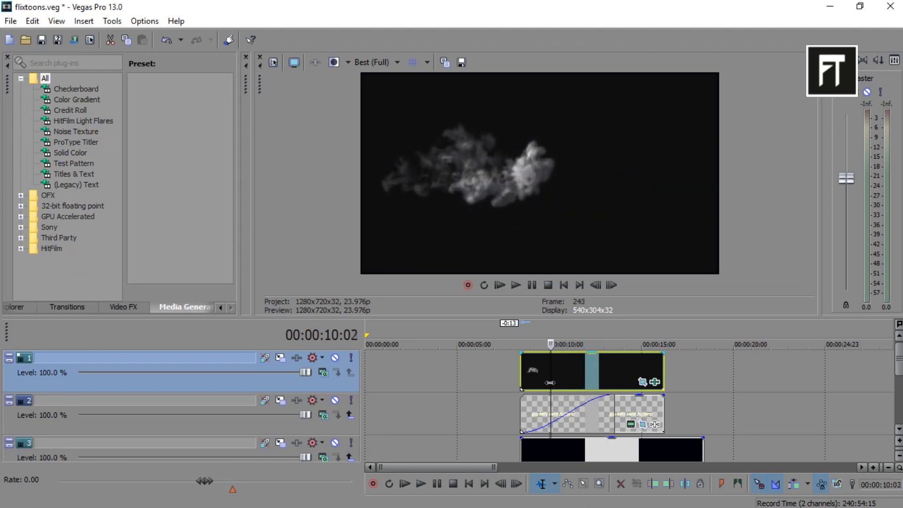
left_click(520, 345)
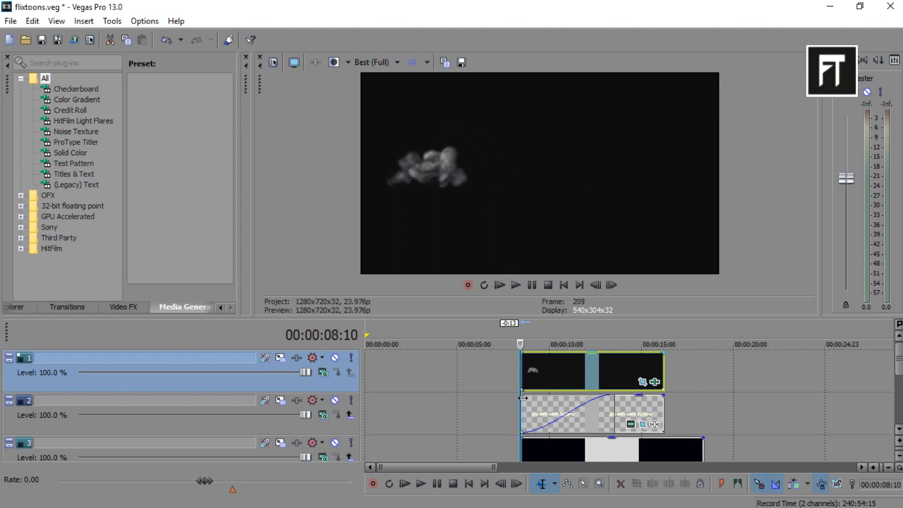